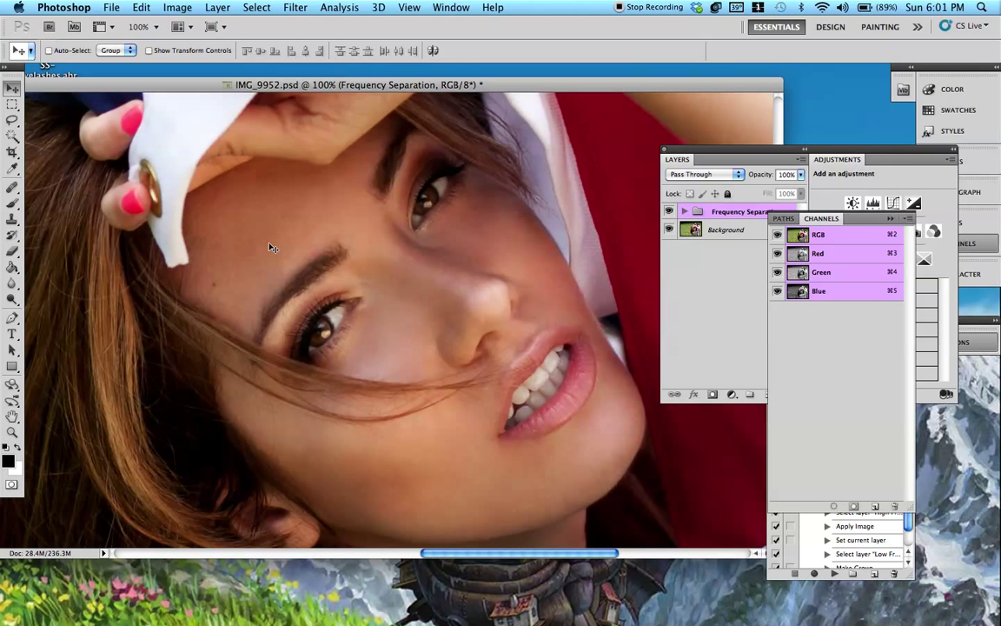
Step: Add a new Layer 5 above the Frequency Separation group and fill it with 50% gray
{"action": "left_click", "coordinate": [12, 187]}
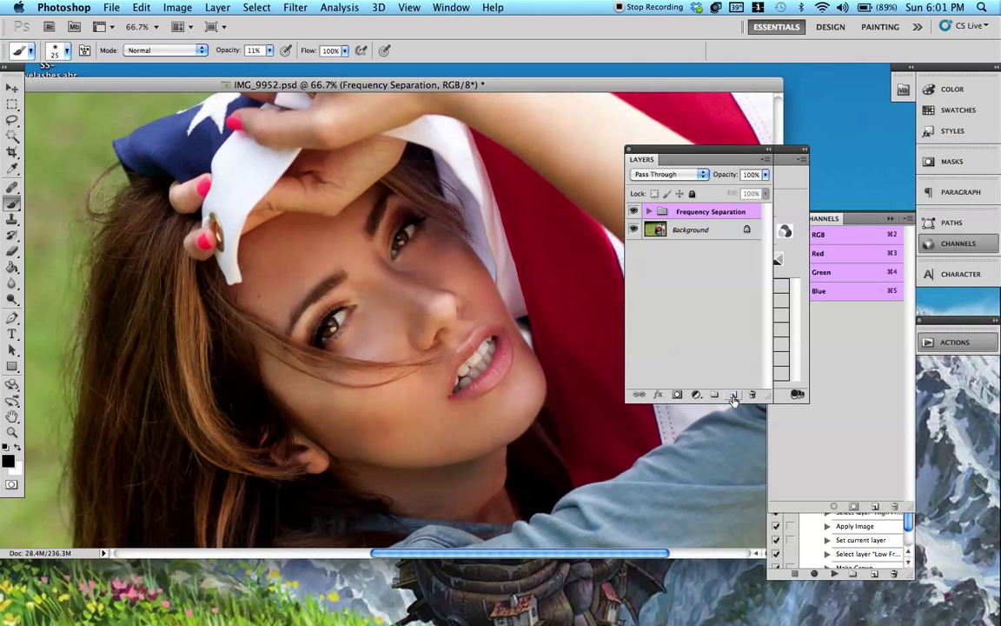
{"action": "left_click", "coordinate": [733, 395]}
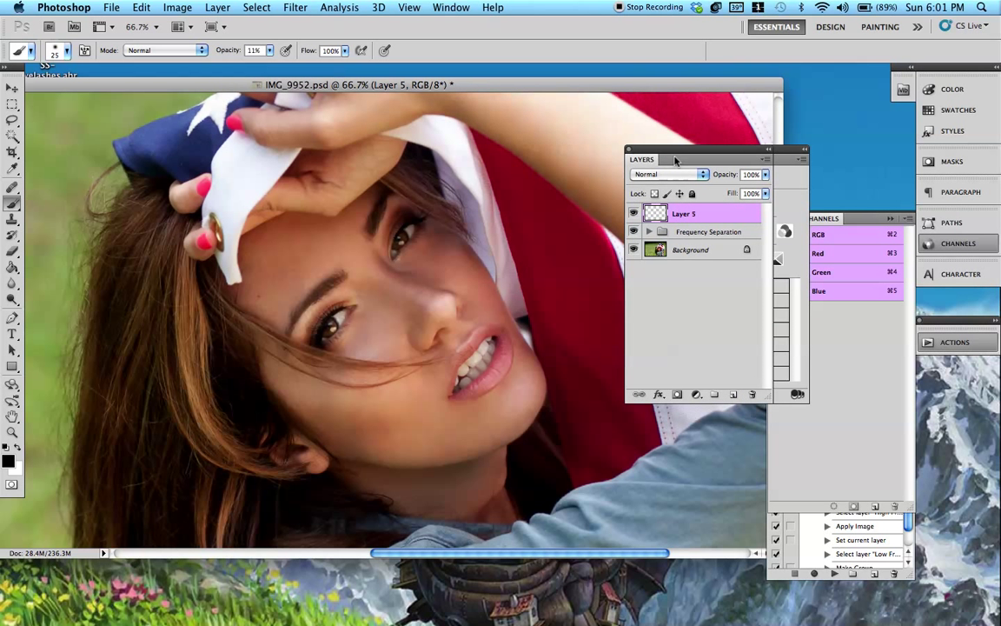
{"action": "left_click", "coordinate": [140, 7]}
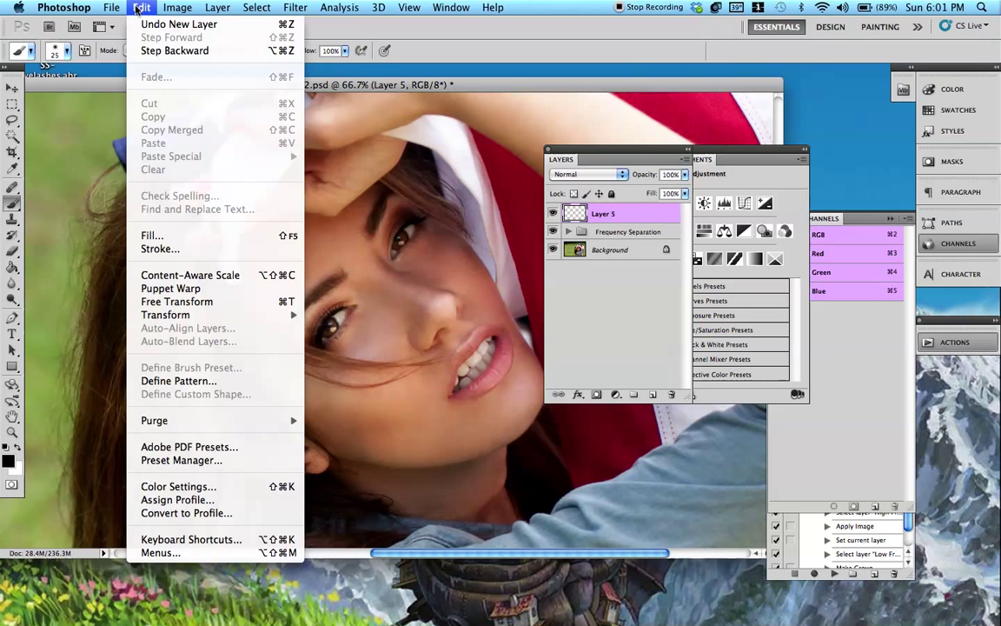
{"action": "mouse_move", "coordinate": [153, 236]}
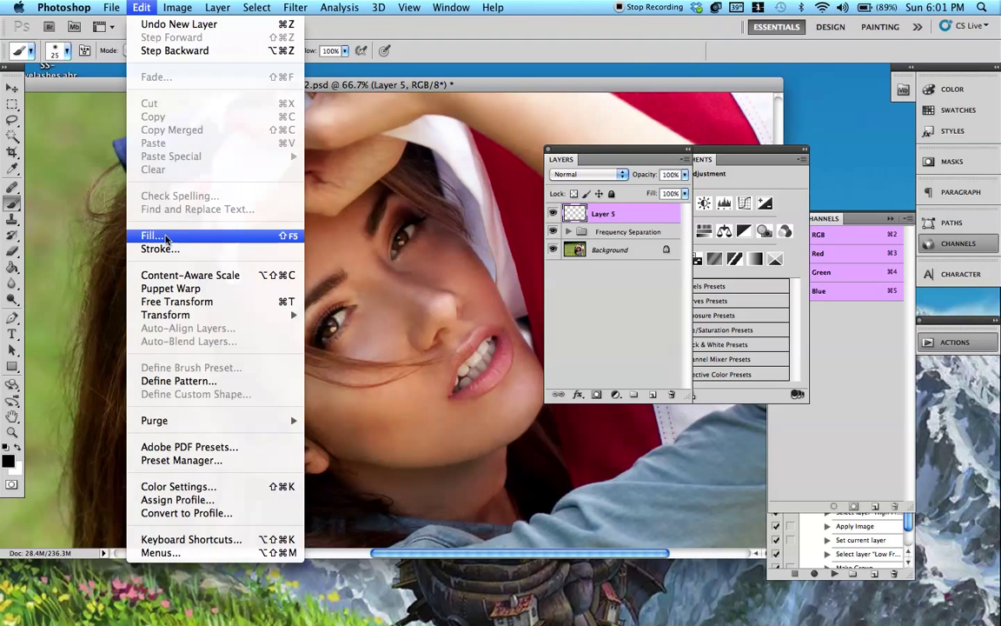
{"action": "left_click", "coordinate": [153, 237]}
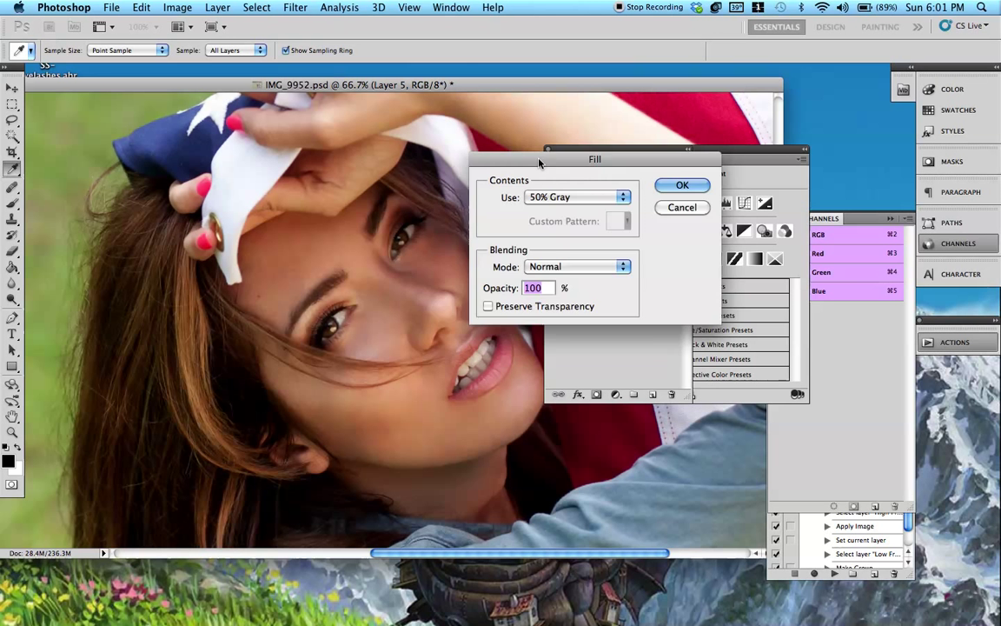
{"action": "left_click_drag", "start_coordinate": [594, 159], "coordinate": [553, 198]}
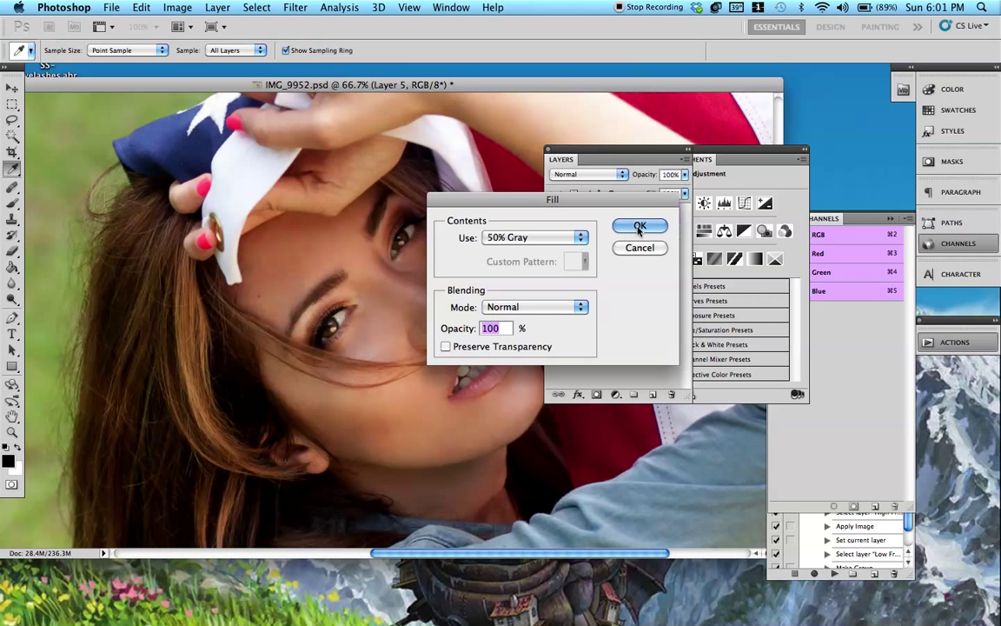
{"action": "left_click", "coordinate": [640, 225]}
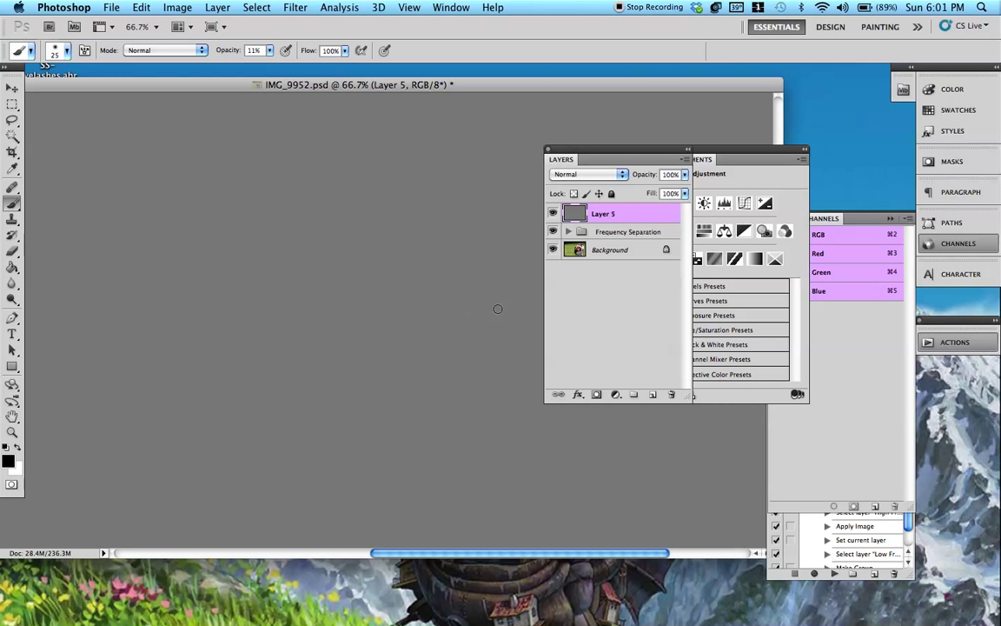
Step: Set the gray layer's blend mode to Soft Light so the portrait shows through
{"action": "left_click", "coordinate": [590, 173]}
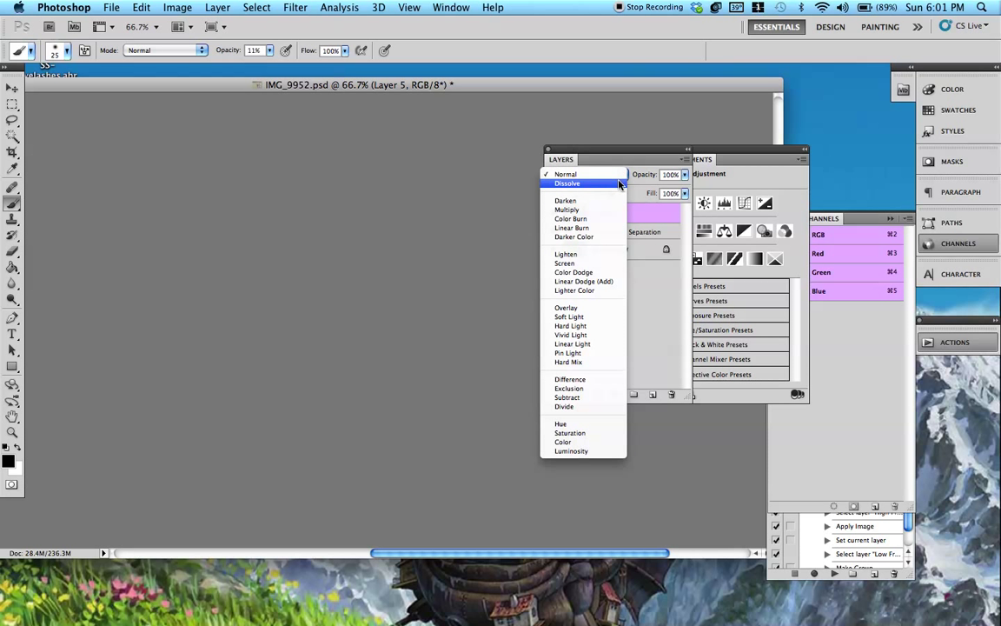
{"action": "left_click", "coordinate": [570, 316]}
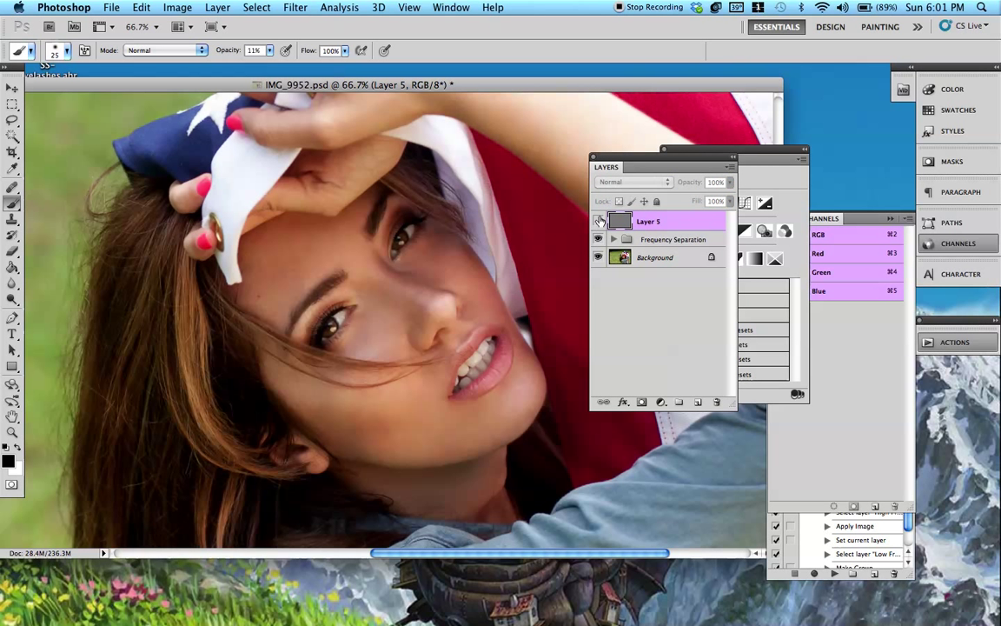
Step: Choose a soft round 125 px brush with 0% hardness from the Brush Preset picker
{"action": "left_click", "coordinate": [632, 183]}
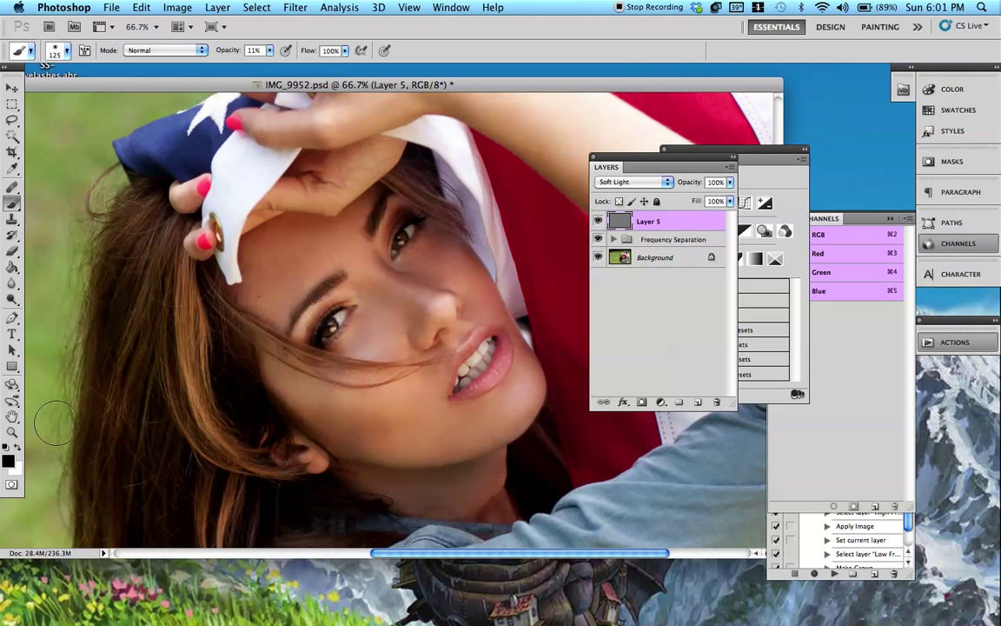
{"action": "mouse_move", "coordinate": [43, 478]}
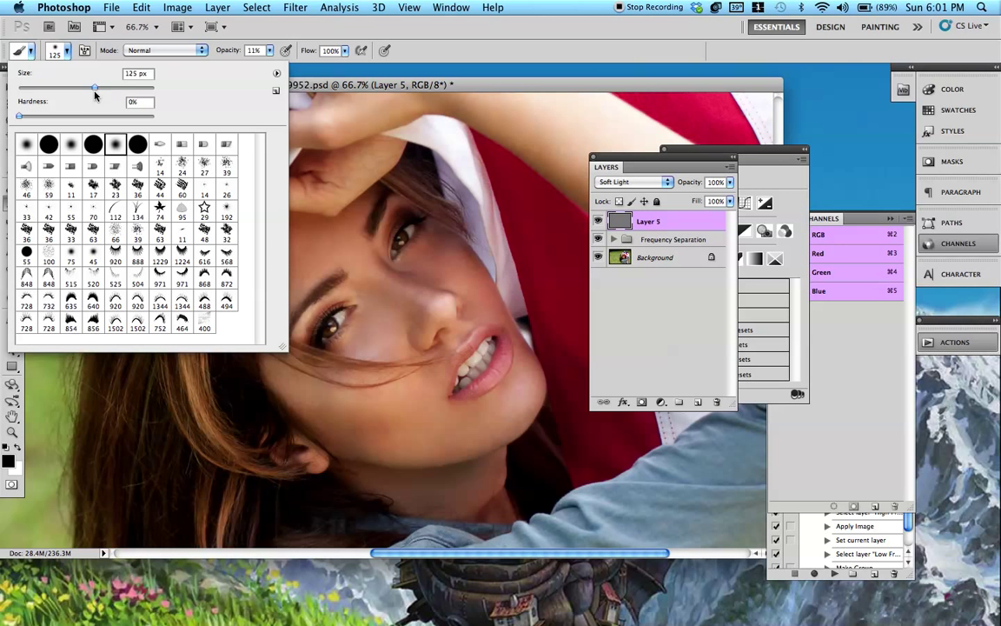
{"action": "left_click", "coordinate": [285, 260]}
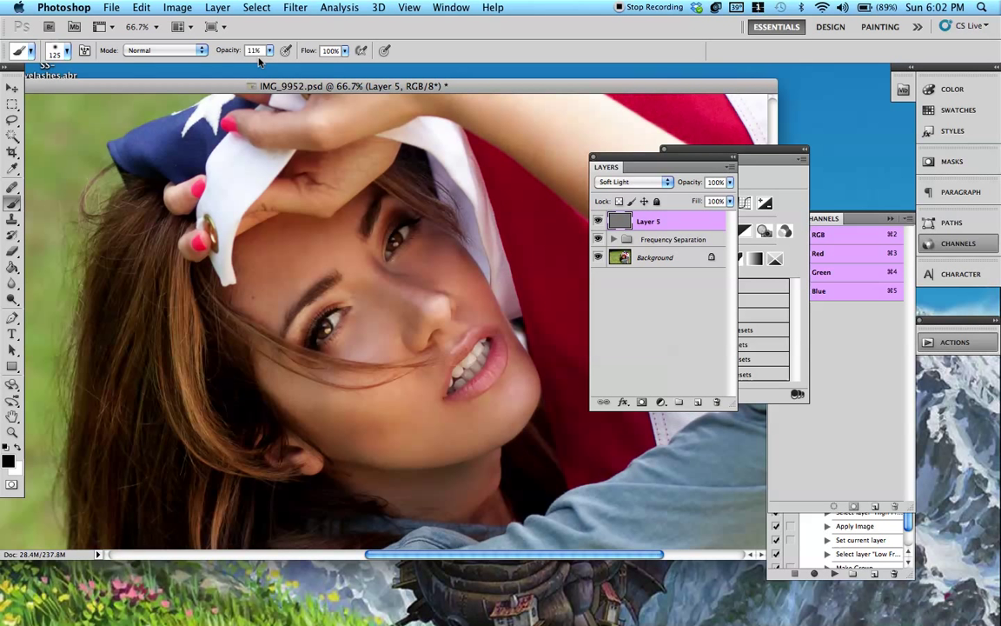
{"action": "mouse_move", "coordinate": [344, 78]}
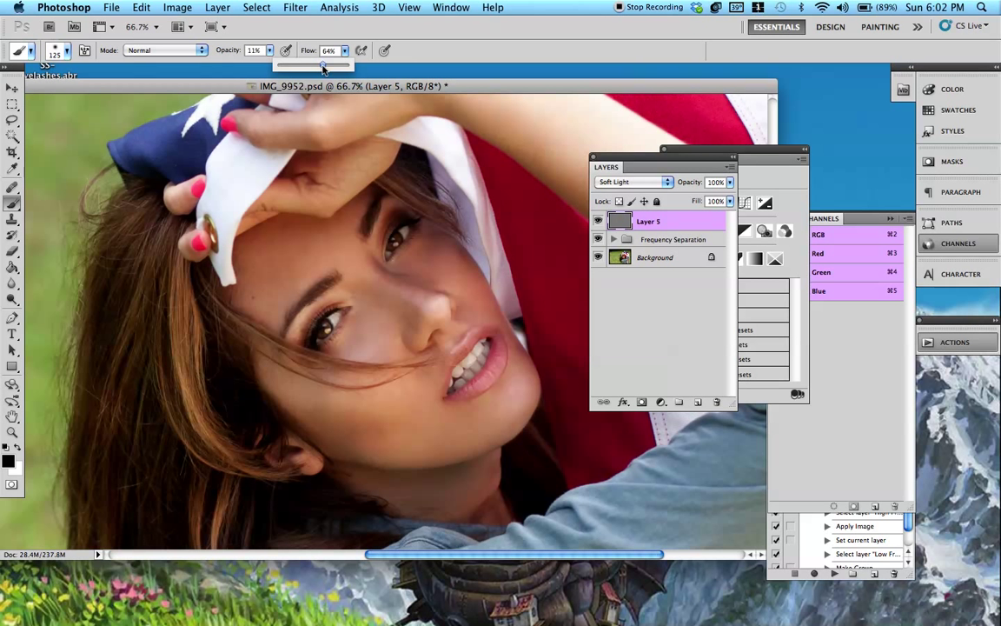
Step: Adjust brush flow to about 72% ready for painting on the gray layer
{"action": "left_click_drag", "start_coordinate": [309, 65], "coordinate": [329, 64]}
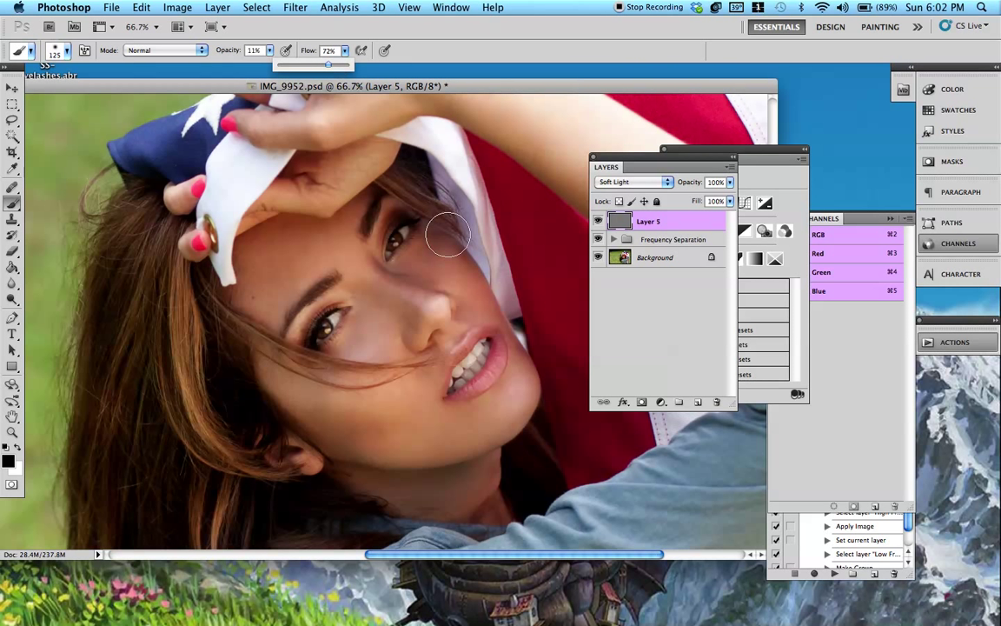
{"action": "mouse_move", "coordinate": [431, 240]}
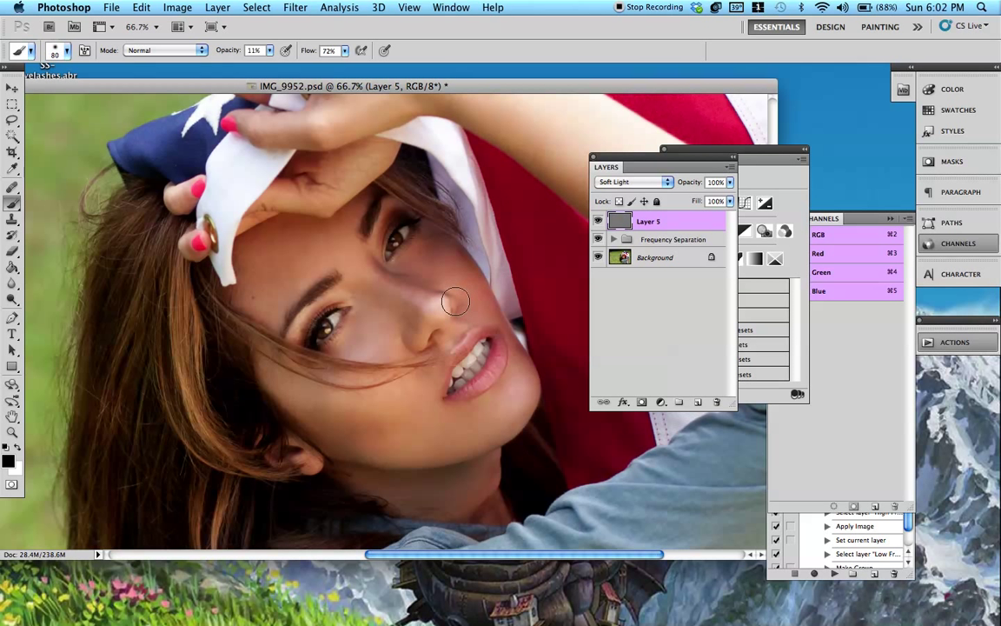
{"action": "mouse_move", "coordinate": [320, 390]}
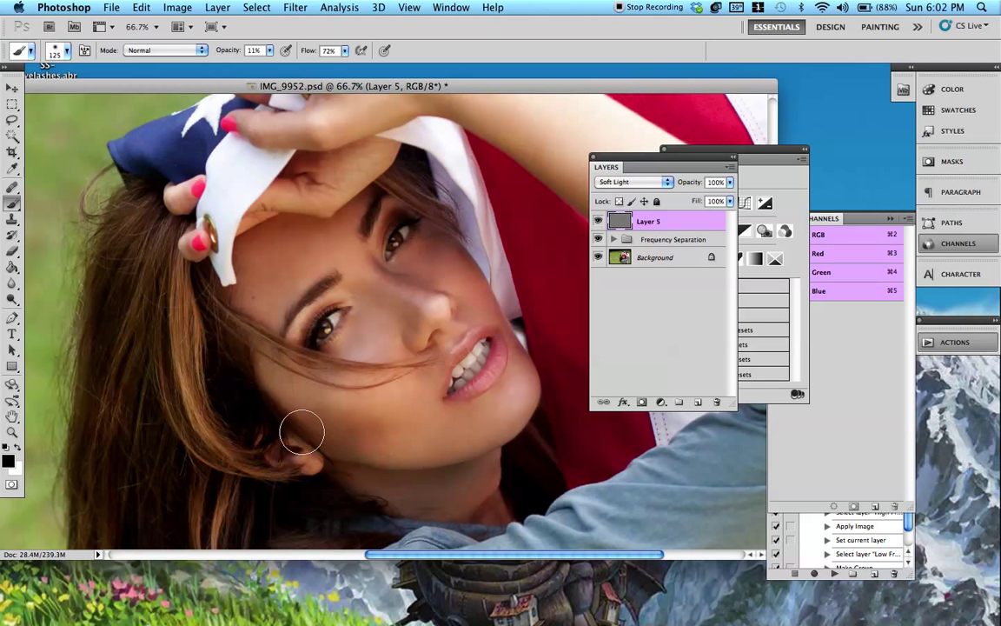
{"action": "mouse_move", "coordinate": [426, 435]}
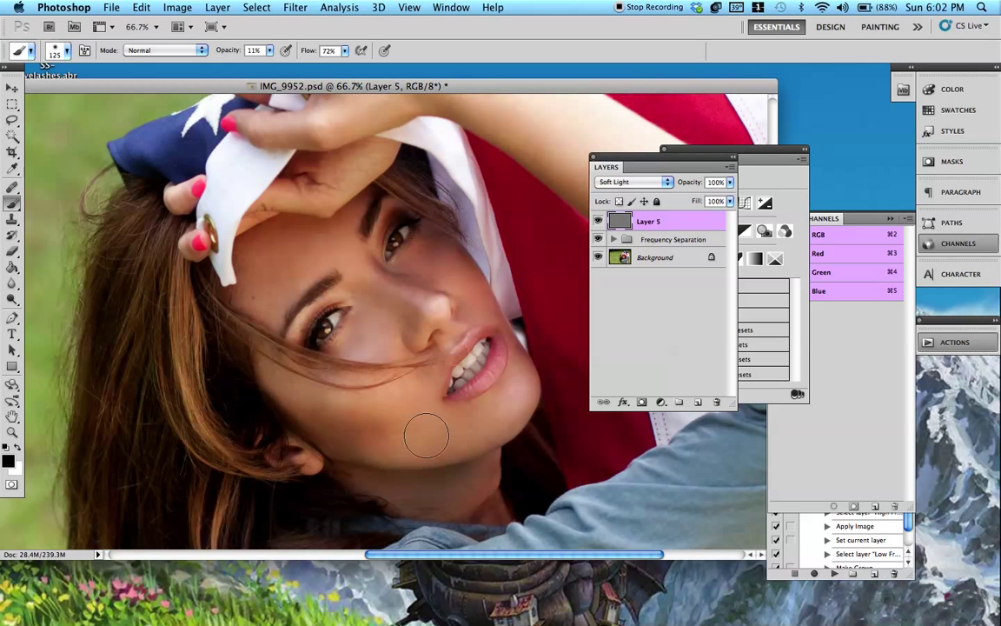
{"action": "mouse_move", "coordinate": [368, 441]}
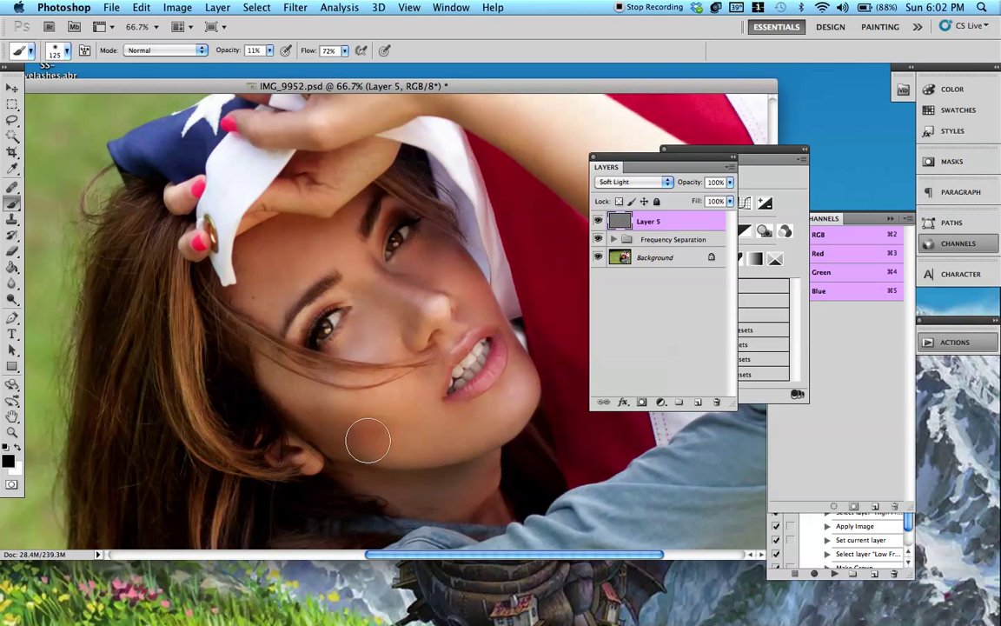
{"action": "mouse_move", "coordinate": [381, 414]}
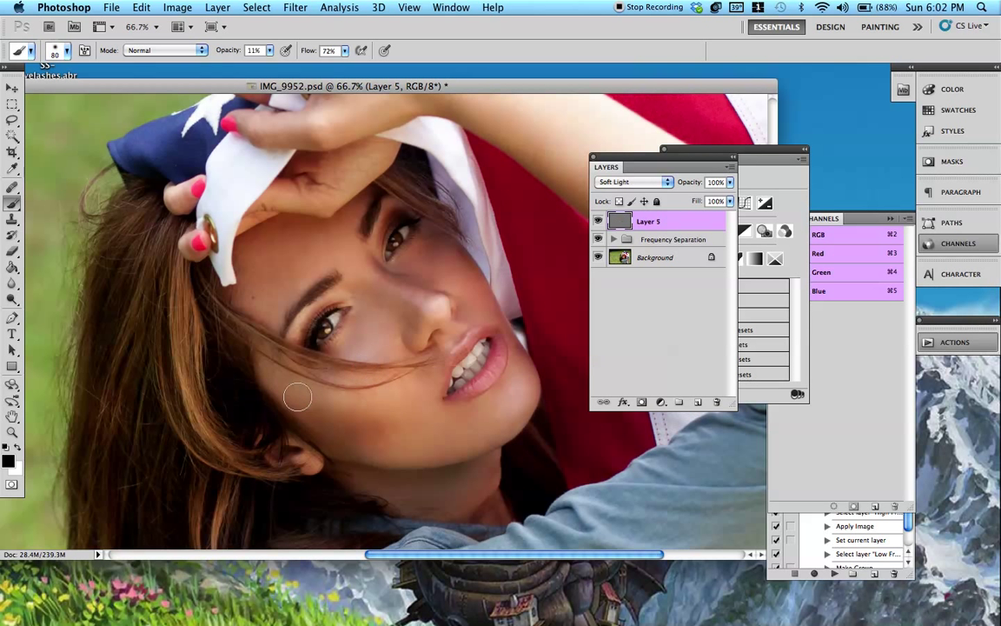
{"action": "mouse_move", "coordinate": [365, 292]}
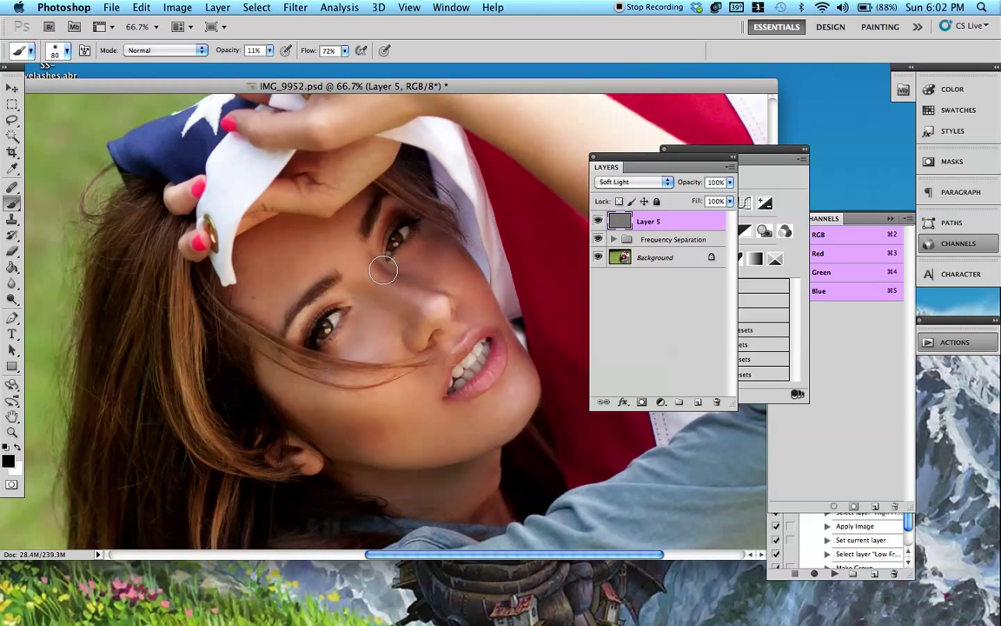
{"action": "mouse_move", "coordinate": [374, 261]}
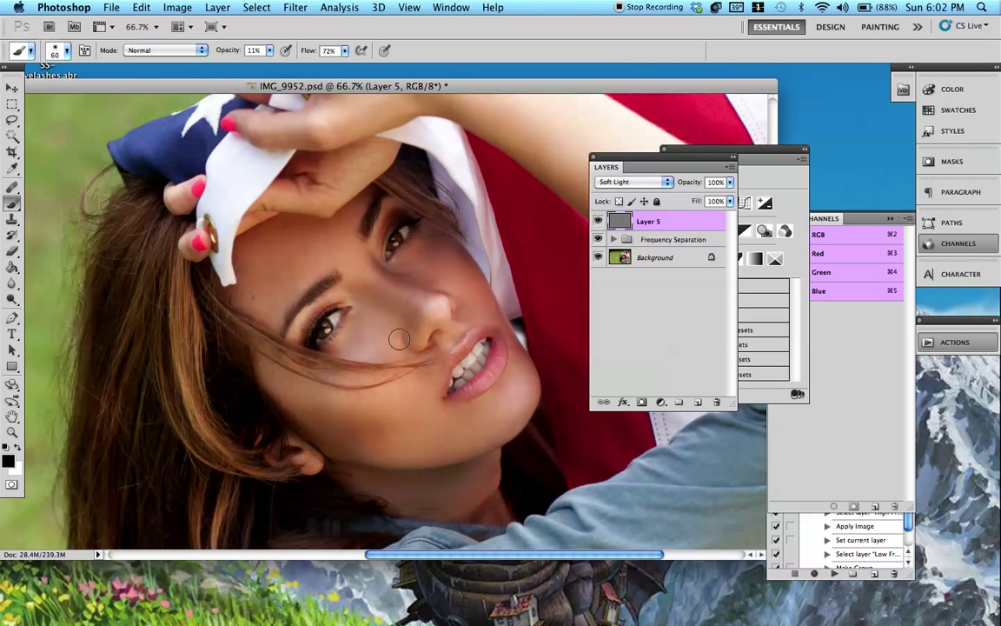
{"action": "mouse_move", "coordinate": [386, 311]}
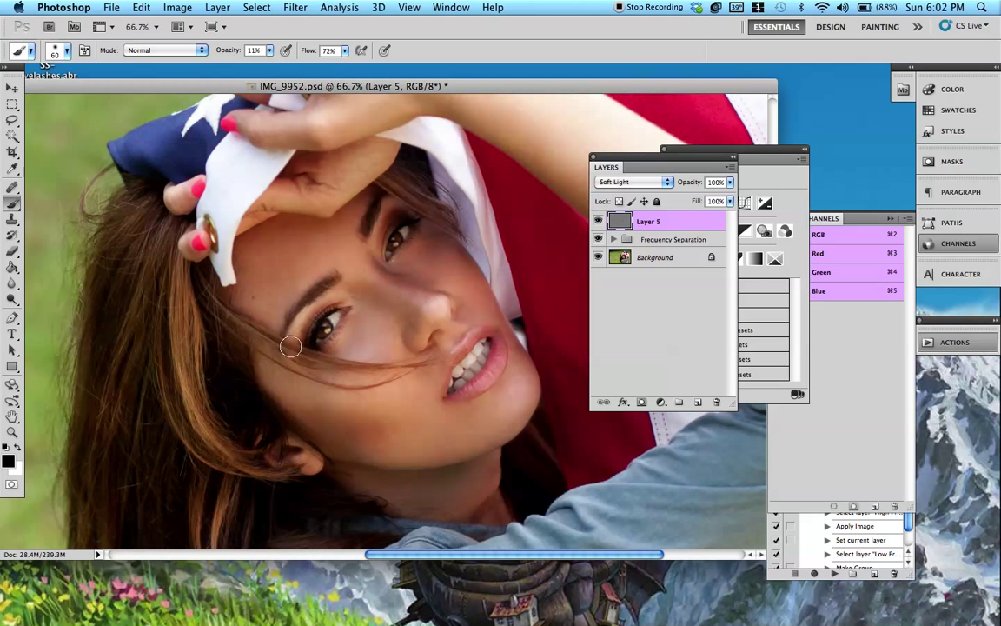
{"action": "mouse_move", "coordinate": [445, 257]}
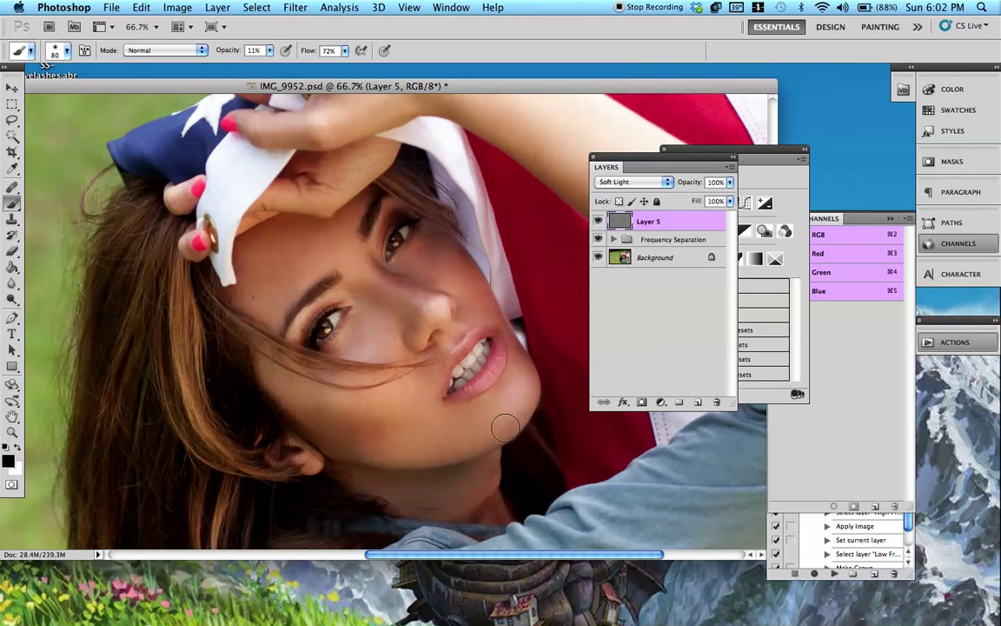
{"action": "mouse_move", "coordinate": [463, 413]}
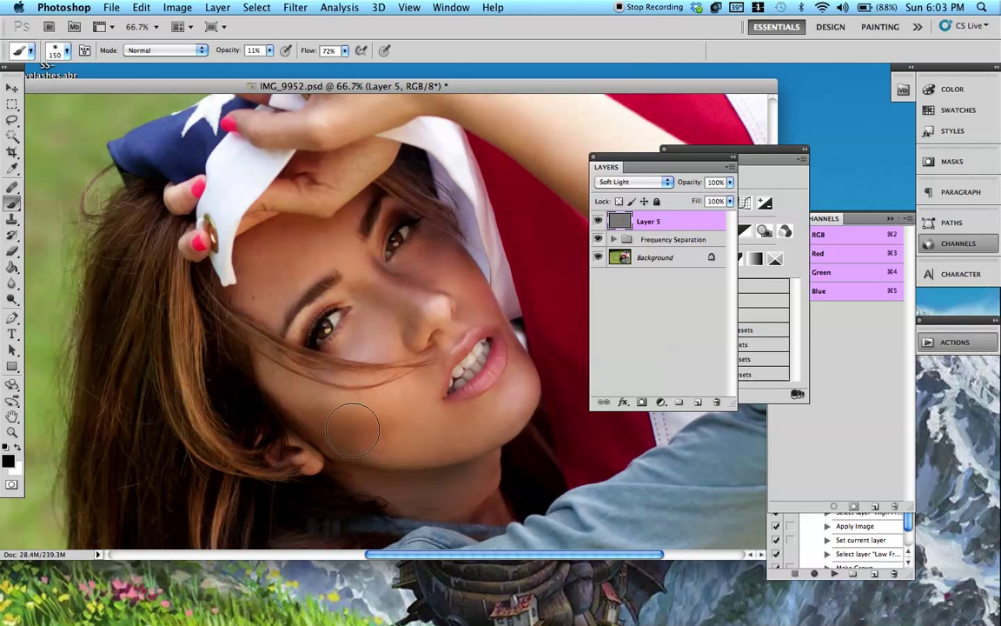
{"action": "mouse_move", "coordinate": [466, 459]}
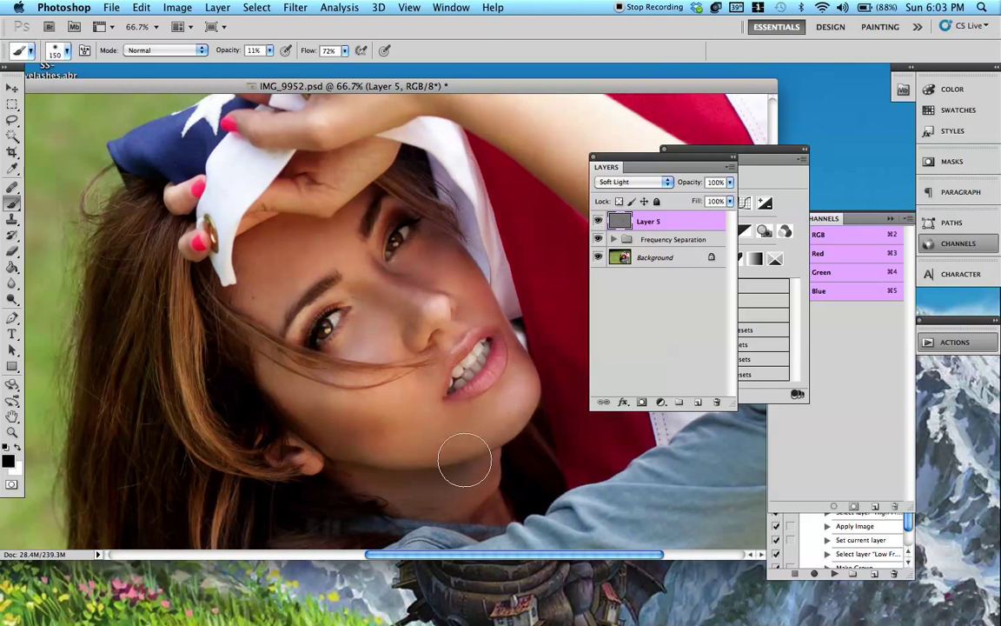
{"action": "mouse_move", "coordinate": [376, 494]}
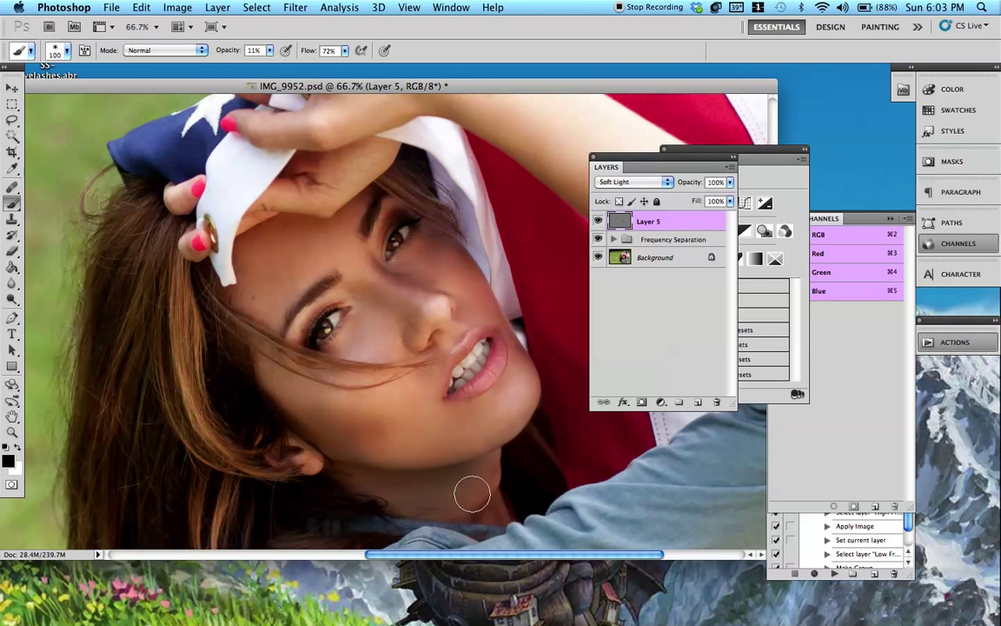
{"action": "mouse_move", "coordinate": [49, 462]}
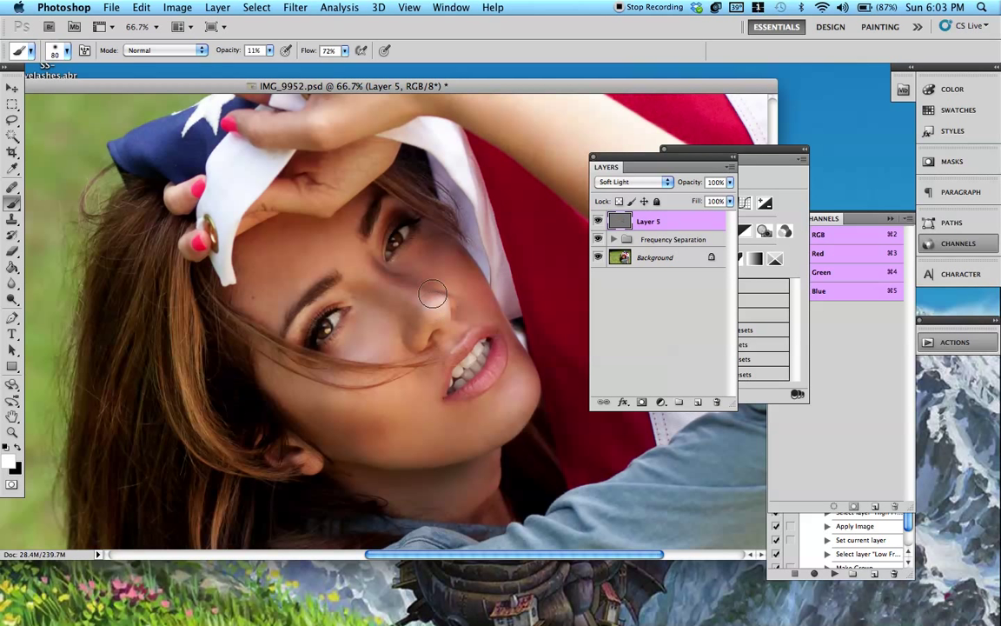
{"action": "mouse_move", "coordinate": [375, 274]}
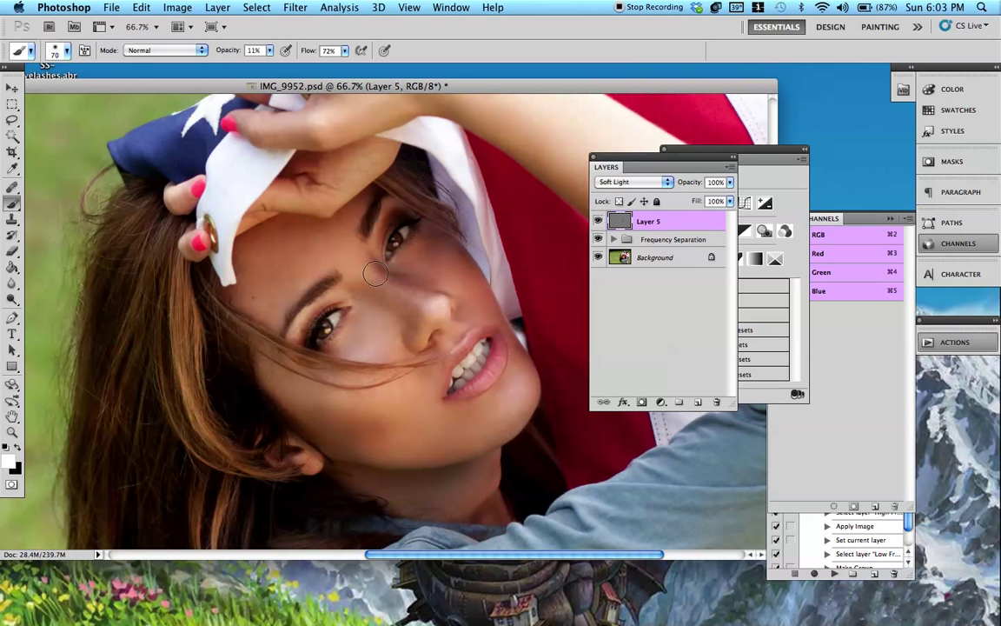
{"action": "mouse_move", "coordinate": [428, 310]}
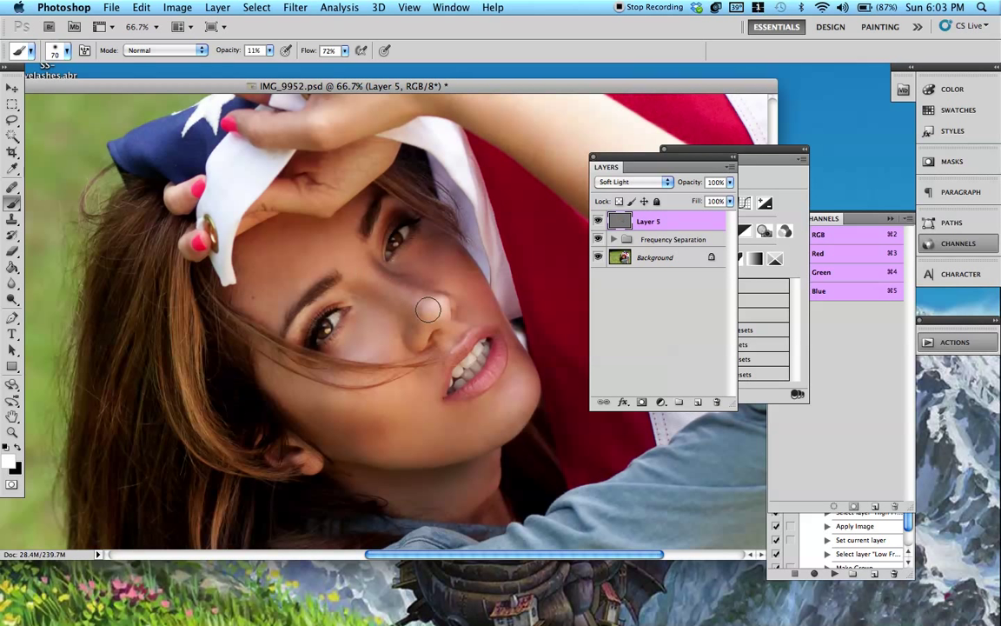
{"action": "mouse_move", "coordinate": [487, 278]}
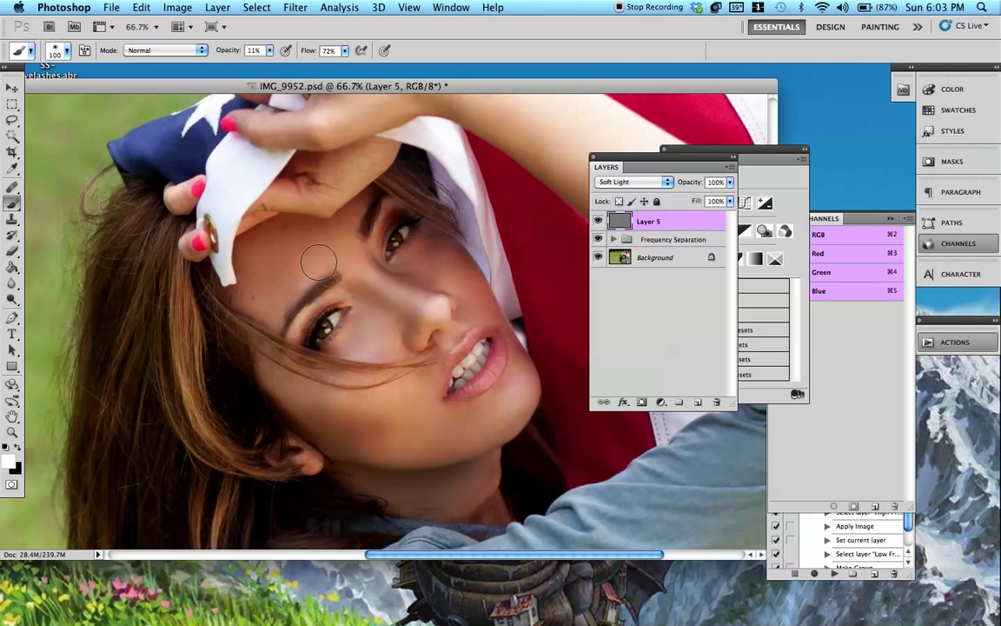
{"action": "mouse_move", "coordinate": [285, 299]}
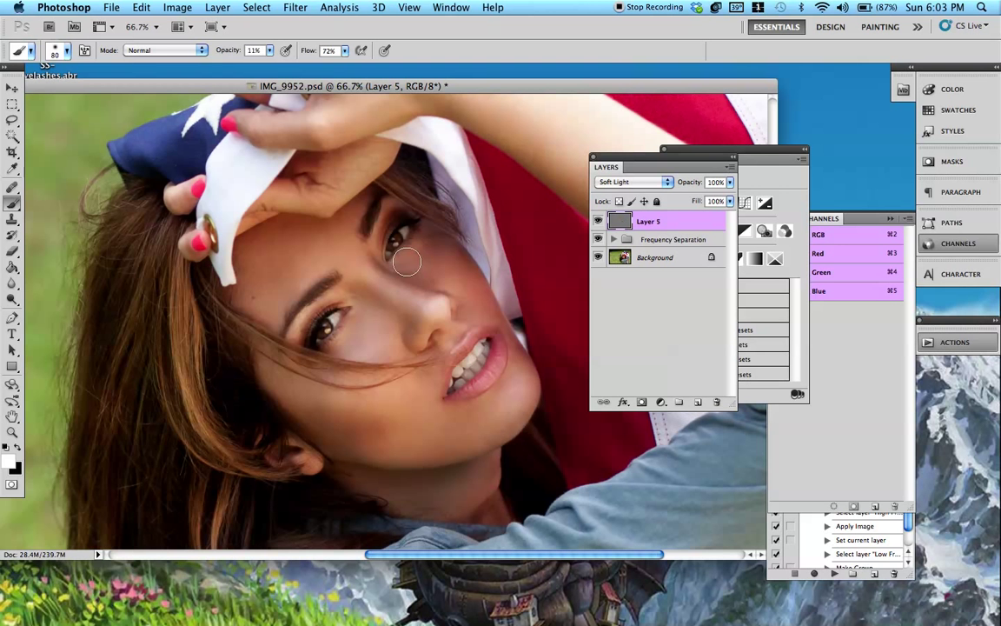
{"action": "mouse_move", "coordinate": [452, 285]}
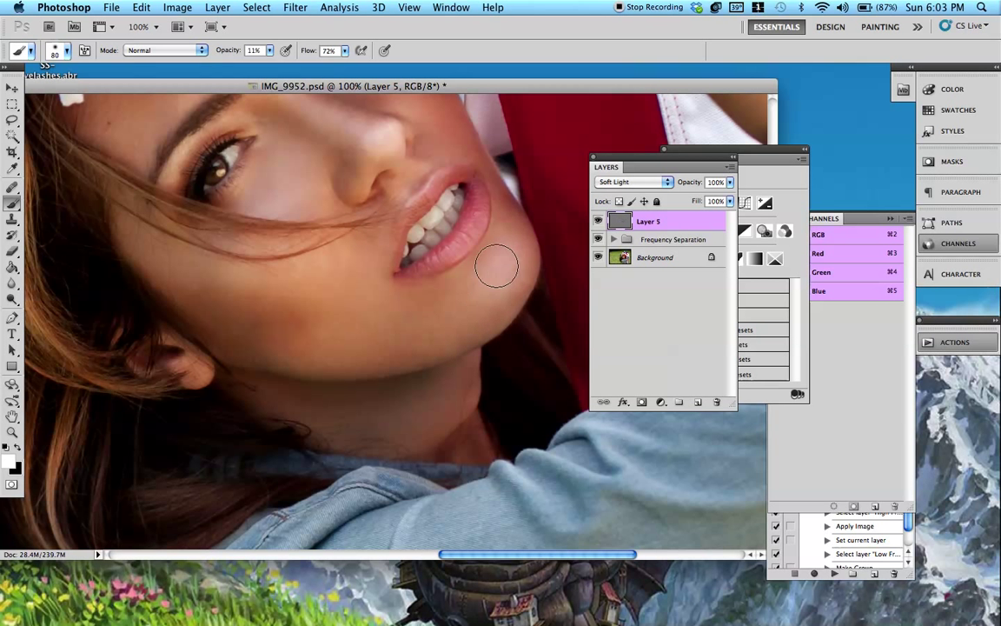
{"action": "mouse_move", "coordinate": [497, 235]}
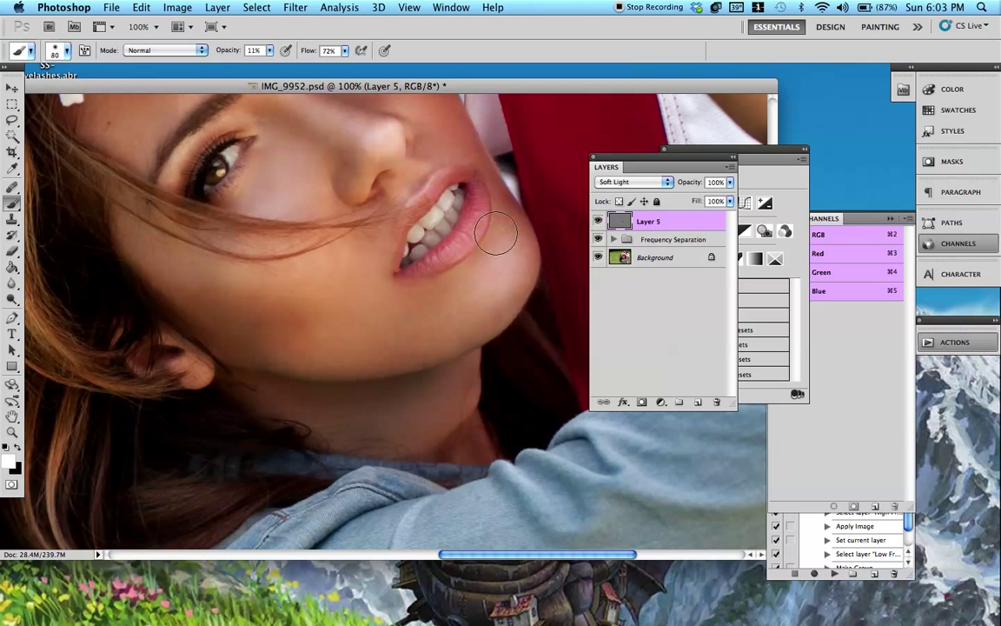
{"action": "mouse_move", "coordinate": [501, 240]}
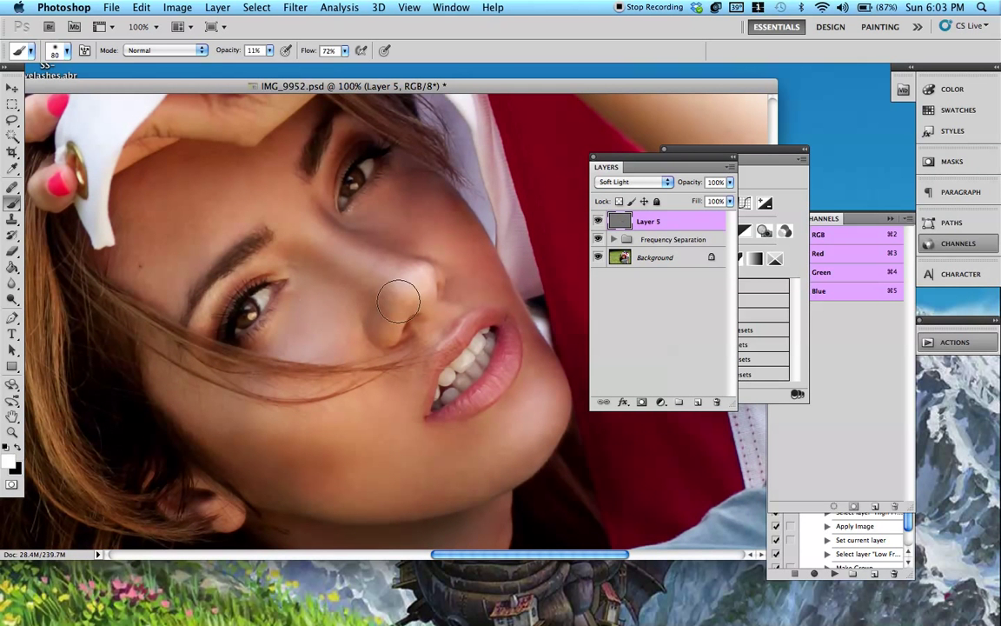
{"action": "mouse_move", "coordinate": [254, 209]}
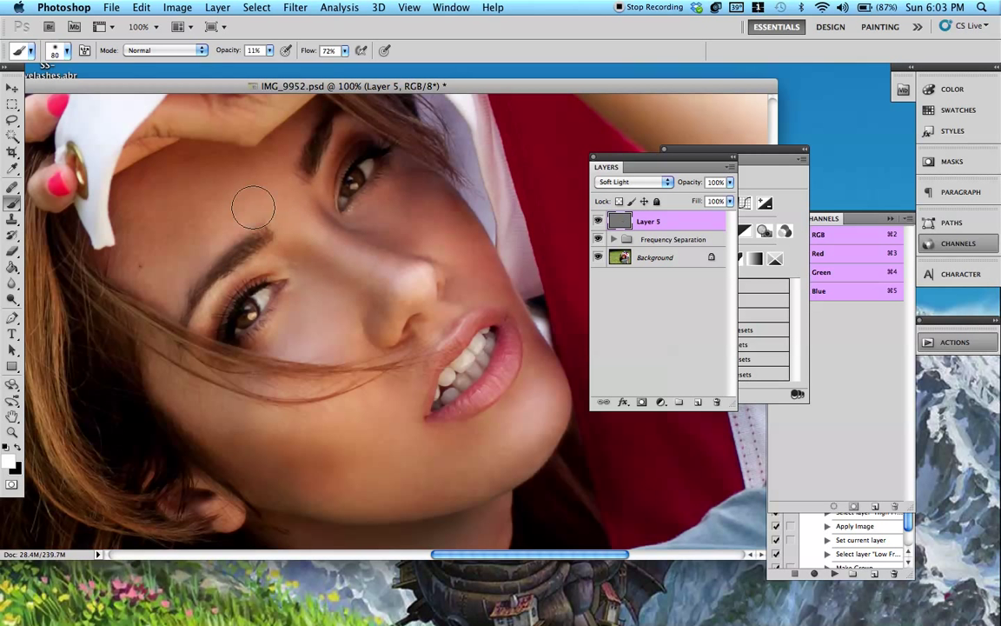
{"action": "mouse_move", "coordinate": [306, 207]}
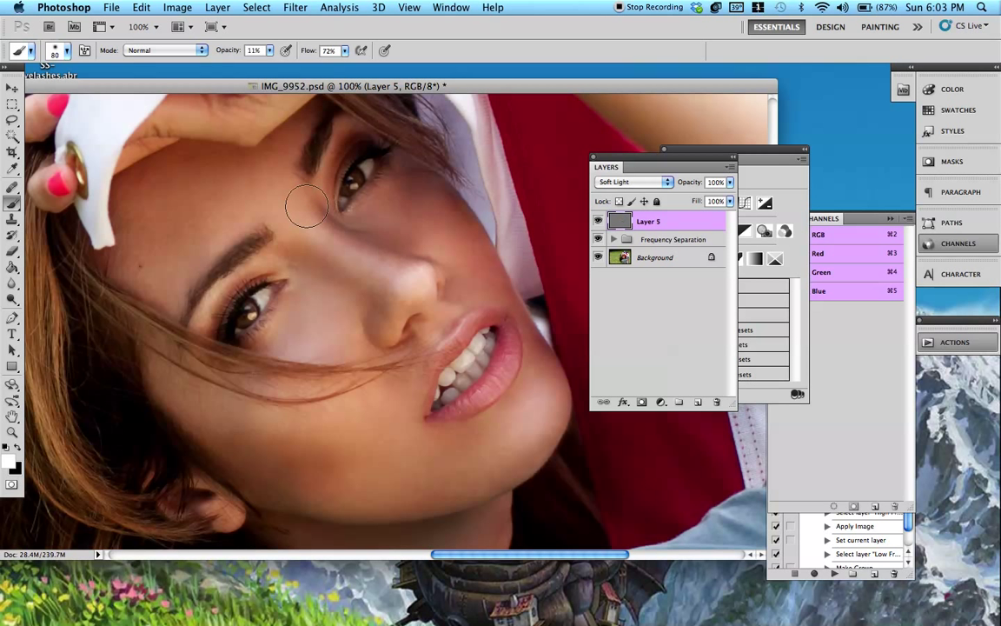
{"action": "mouse_move", "coordinate": [320, 284]}
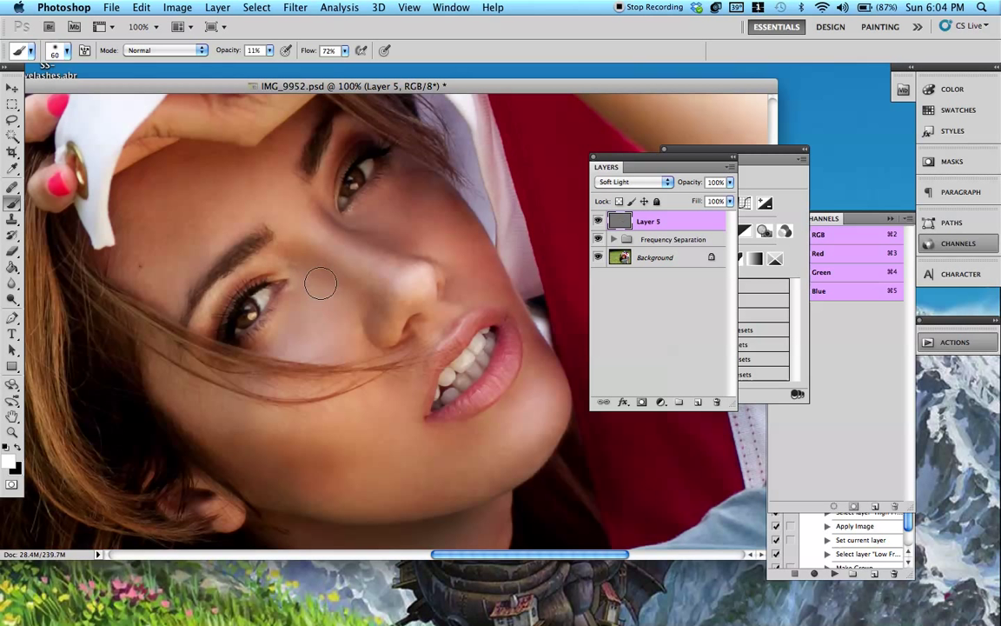
{"action": "mouse_move", "coordinate": [431, 400]}
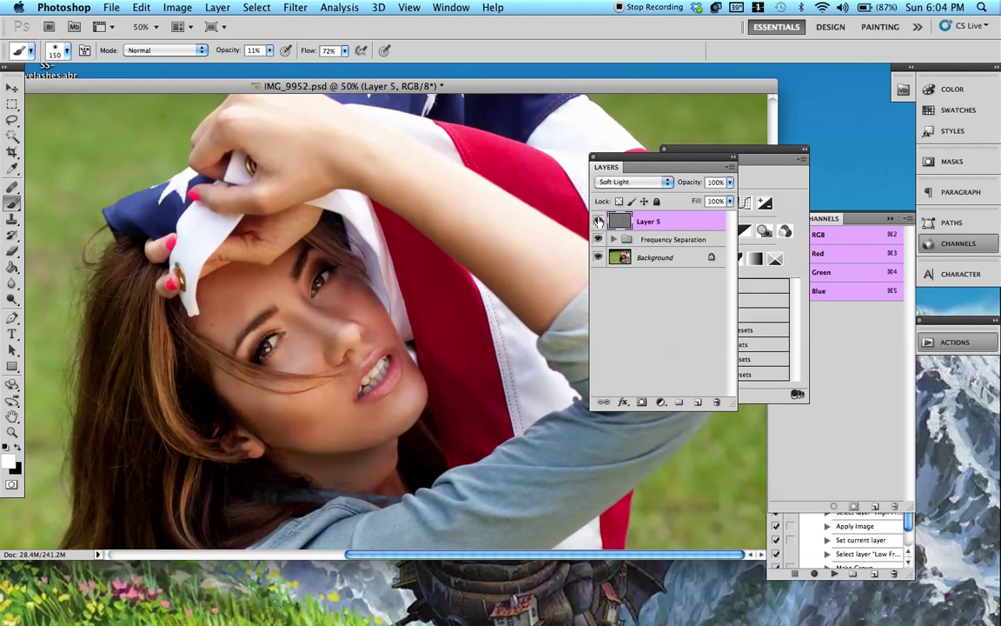
Step: Compare Layer 5 by toggling it, then lower its opacity to 17%
{"action": "left_click", "coordinate": [597, 221]}
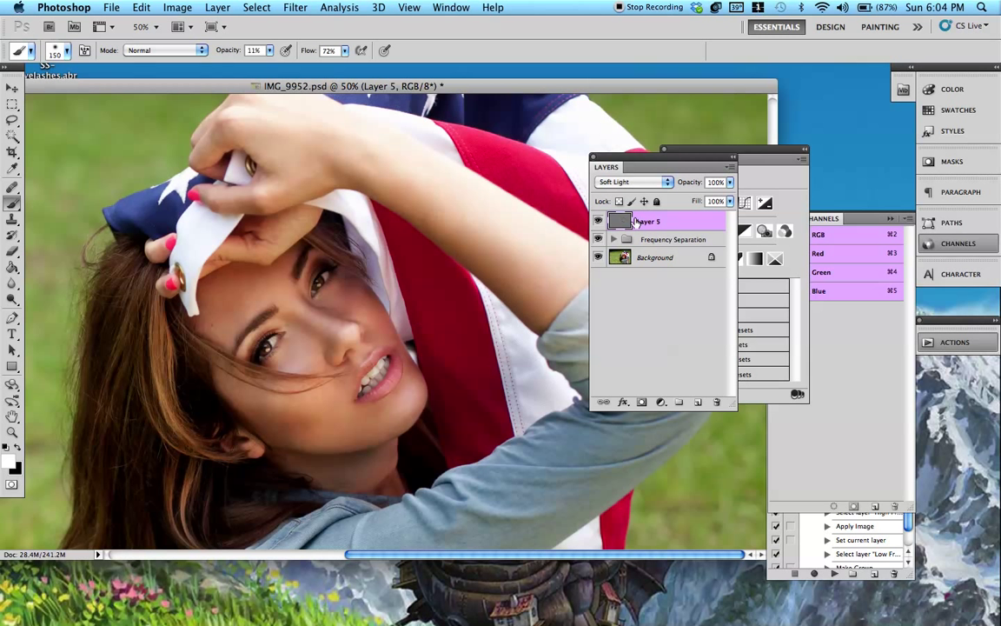
{"action": "left_click", "coordinate": [688, 182]}
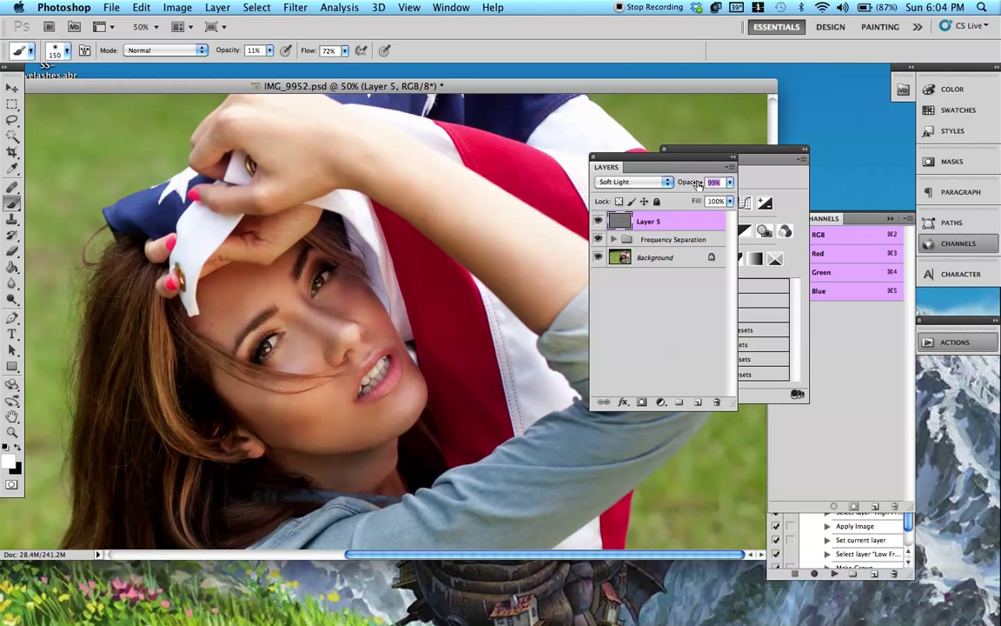
{"action": "left_click_drag", "start_coordinate": [695, 182], "coordinate": [674, 182]}
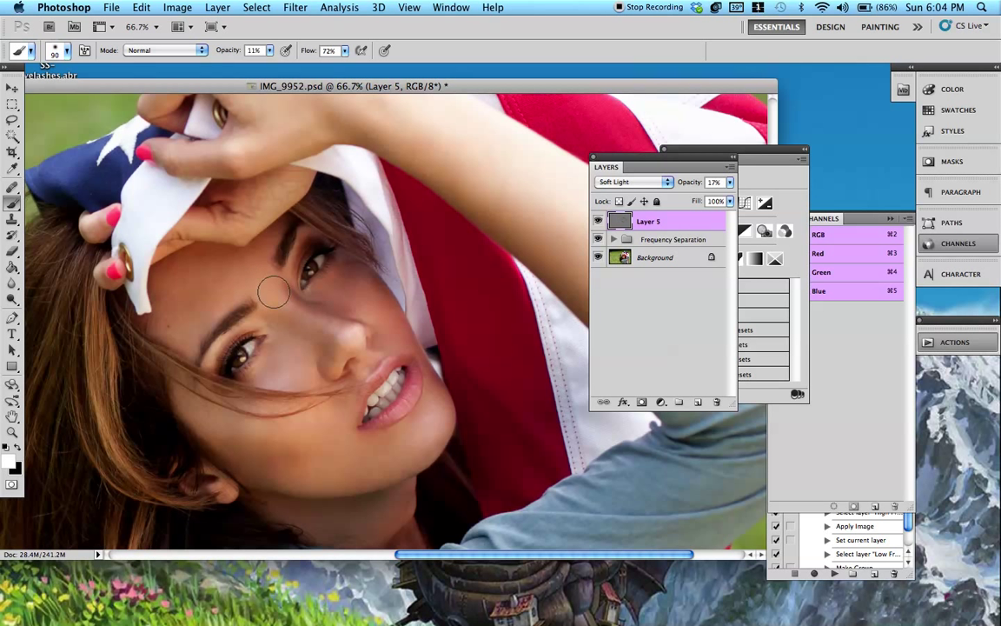
{"action": "mouse_move", "coordinate": [361, 309]}
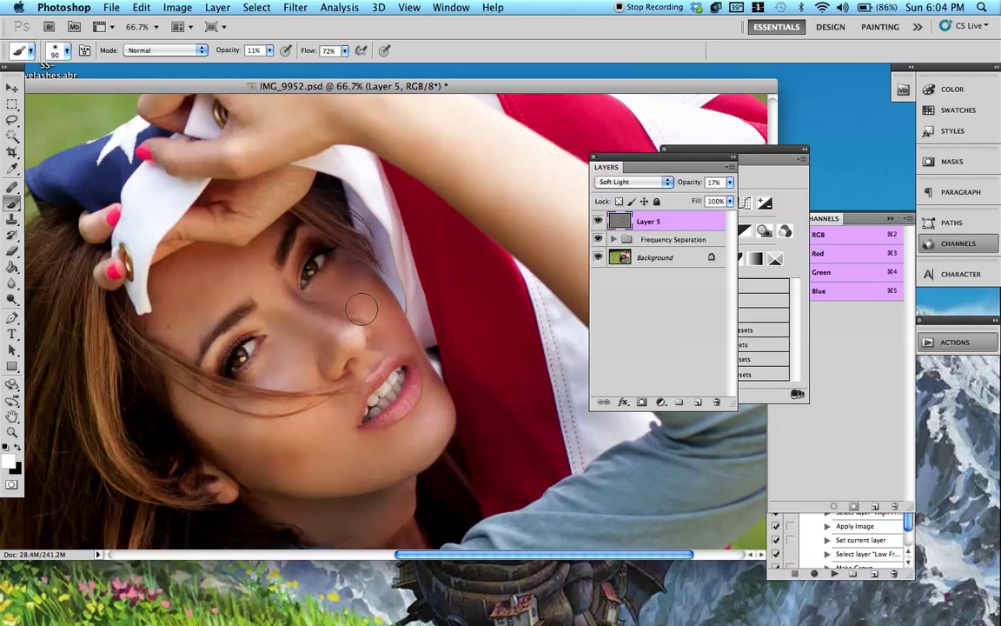
{"action": "mouse_move", "coordinate": [426, 425]}
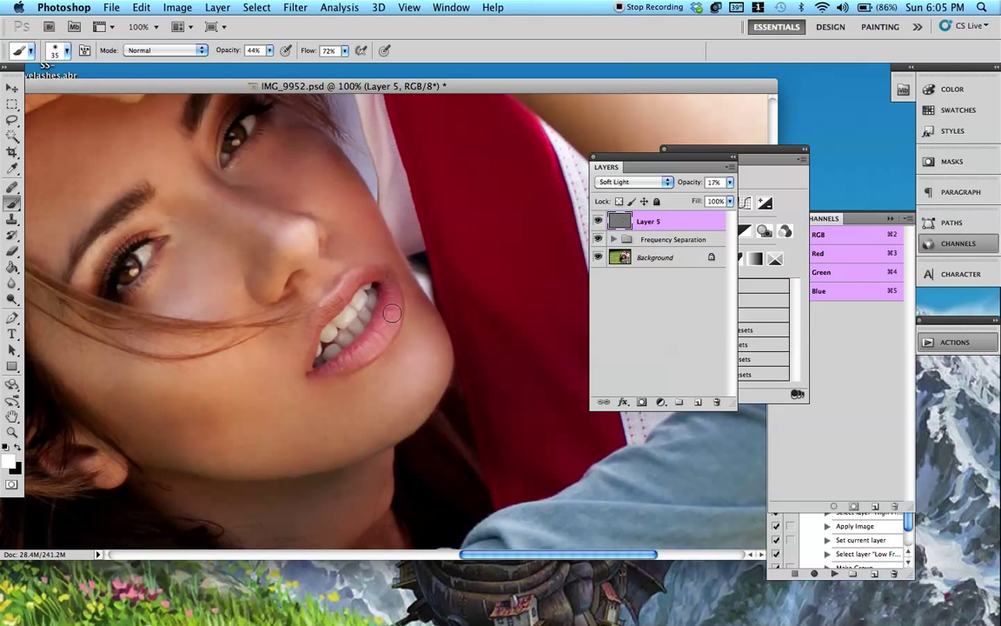
{"action": "mouse_move", "coordinate": [347, 260]}
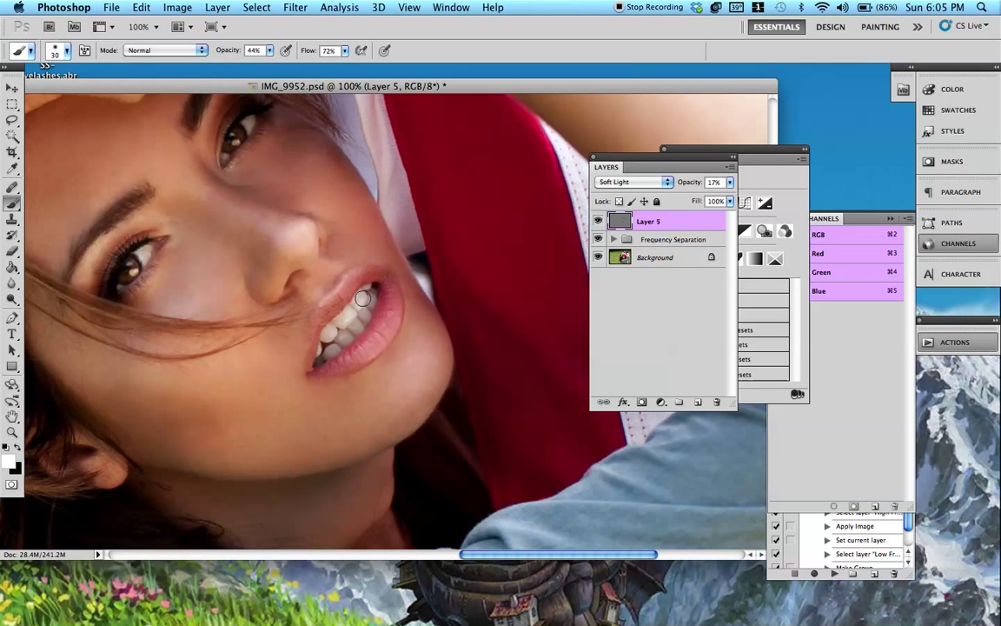
{"action": "mouse_move", "coordinate": [348, 320]}
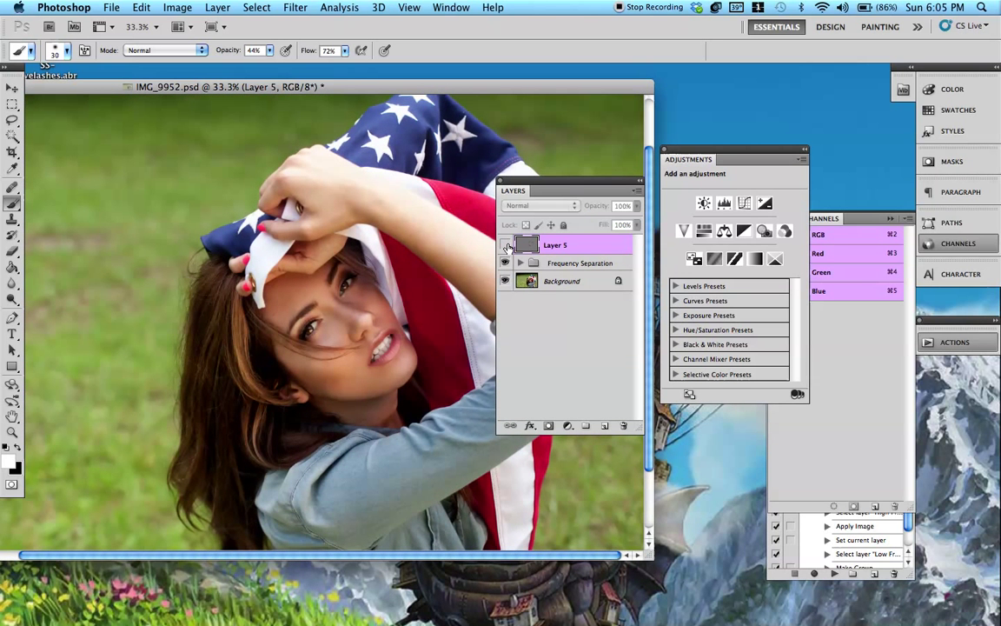
Step: Toggle Layer 5 visibility for a before-after comparison of the shading
{"action": "left_click", "coordinate": [541, 205]}
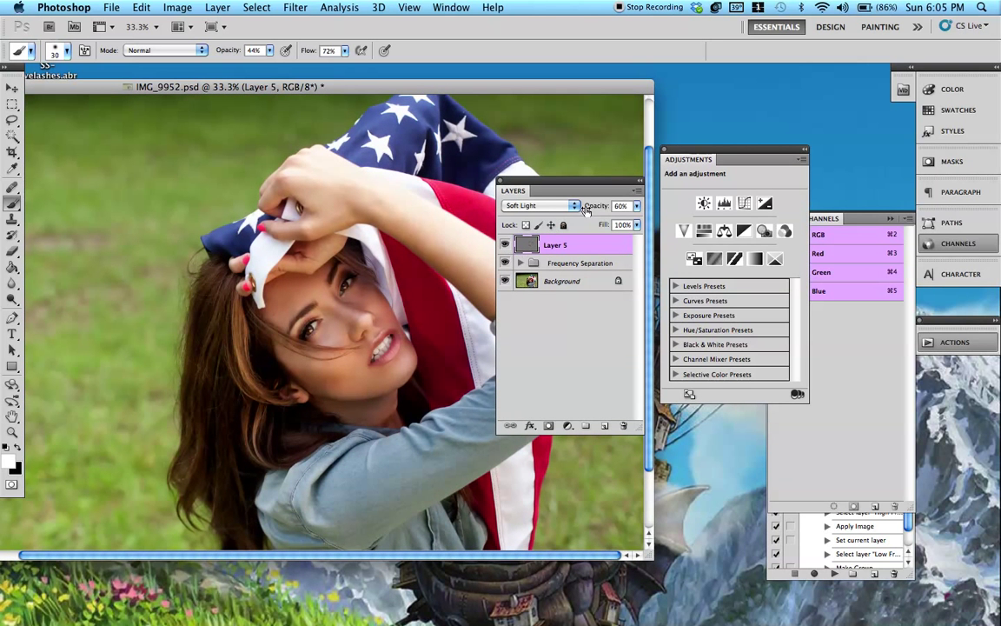